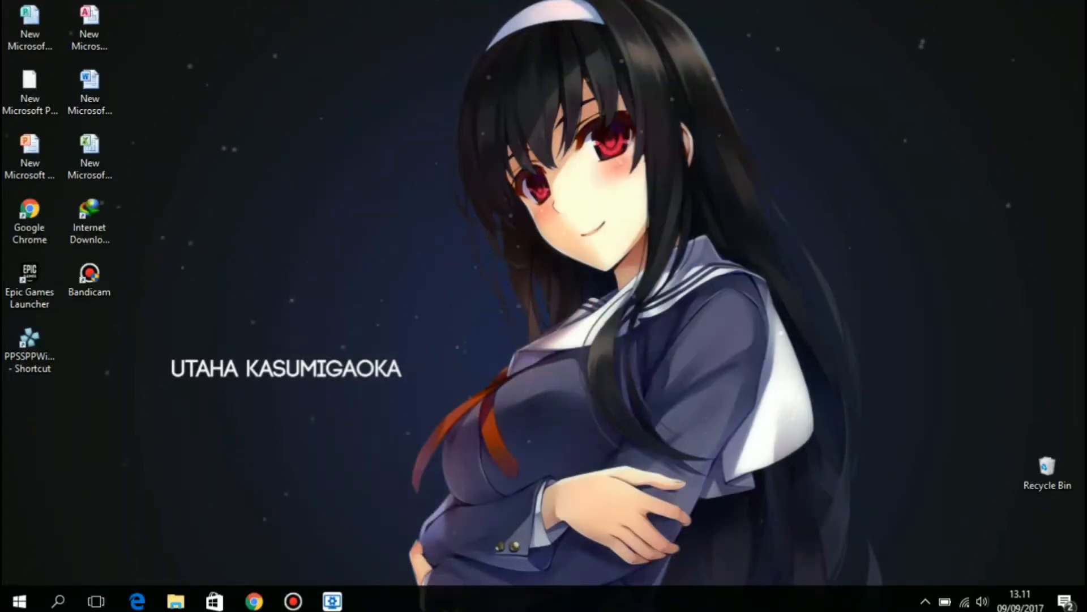
# Bring up Wallpaper Engine's browser of installed wallpapers from the desktop
pyautogui.click(336, 598)
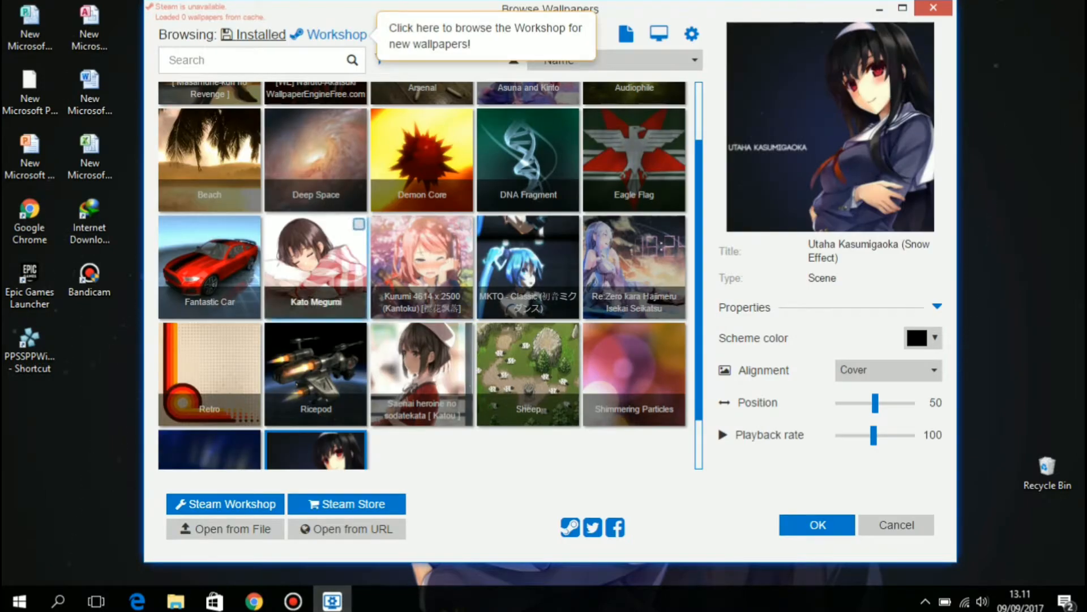
# Preview Kato Megumi, then Saenai heroine no sodatekata [ Katou ] as the live desktop background
pyautogui.click(315, 266)
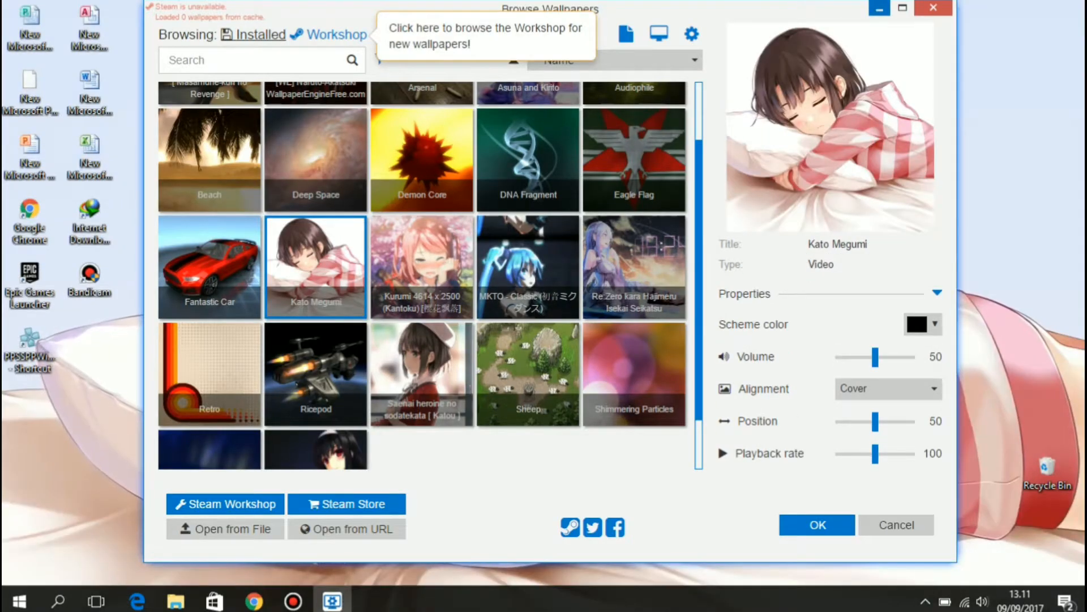
pyautogui.click(818, 525)
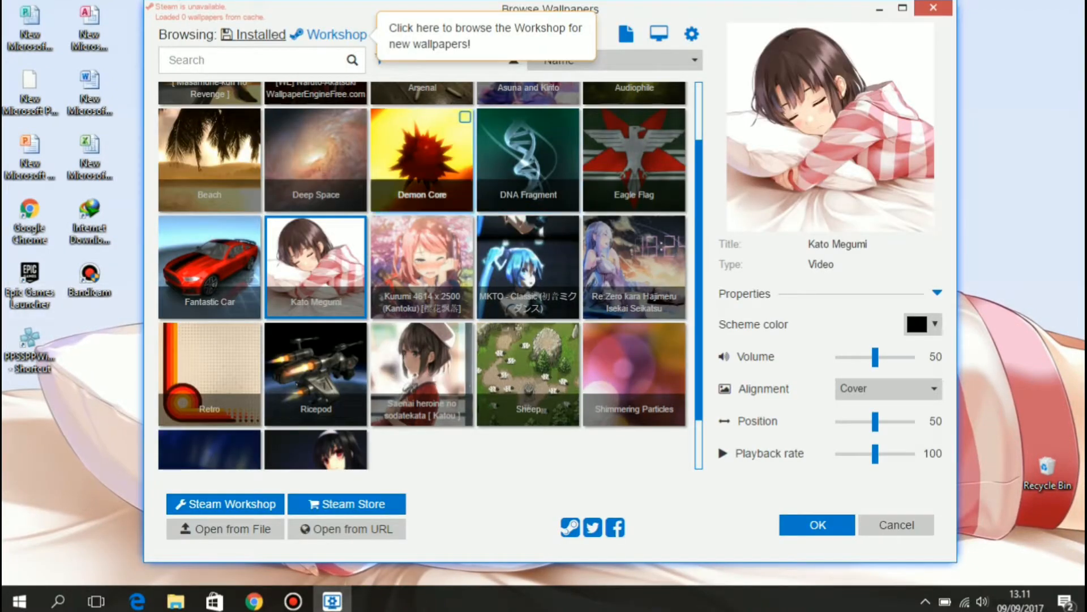
pyautogui.click(421, 374)
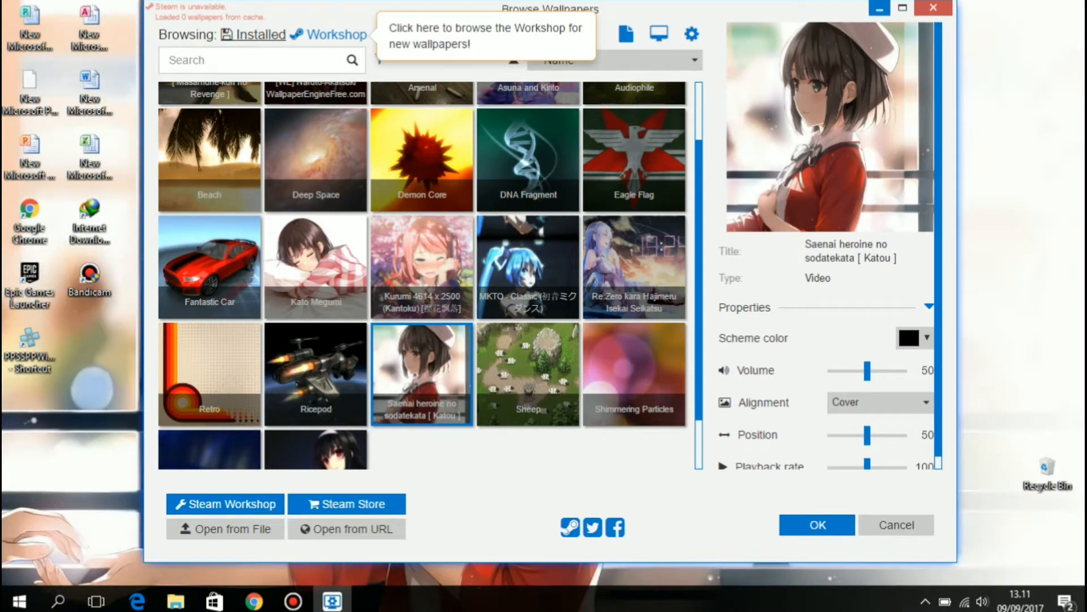
pyautogui.click(818, 525)
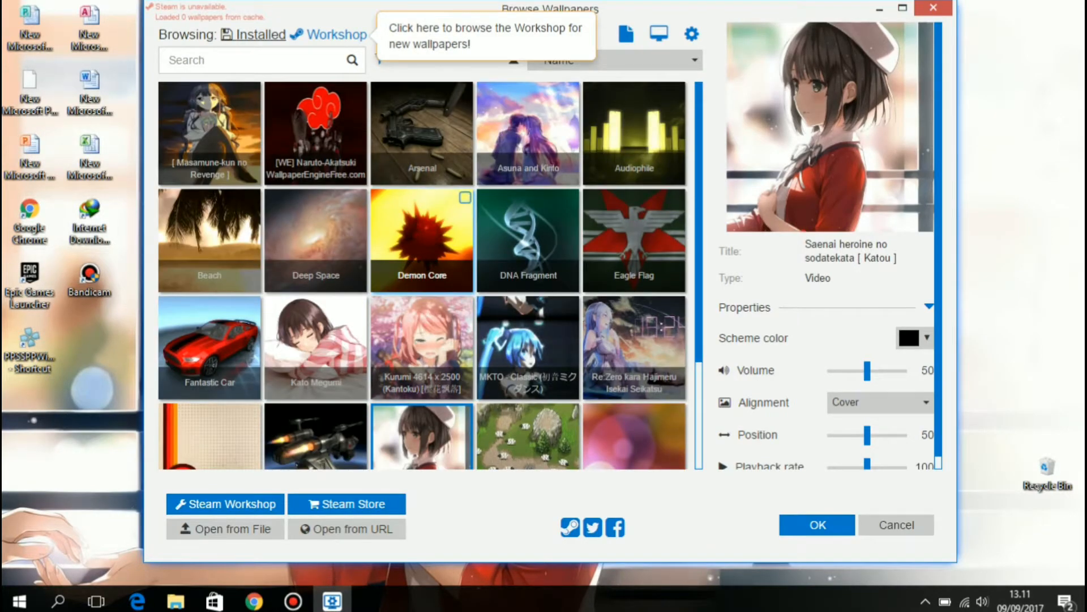
pyautogui.scroll(-3)
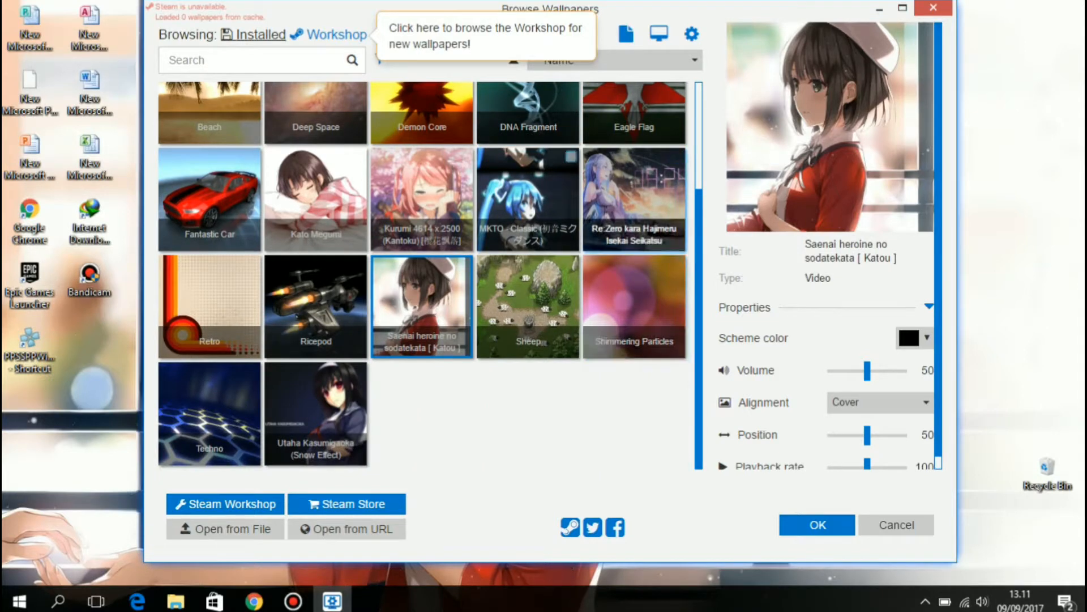
# Preview the Kurumi 4614 x 2500 wallpaper, then the MKTO - Classic video on the desktop
pyautogui.click(422, 198)
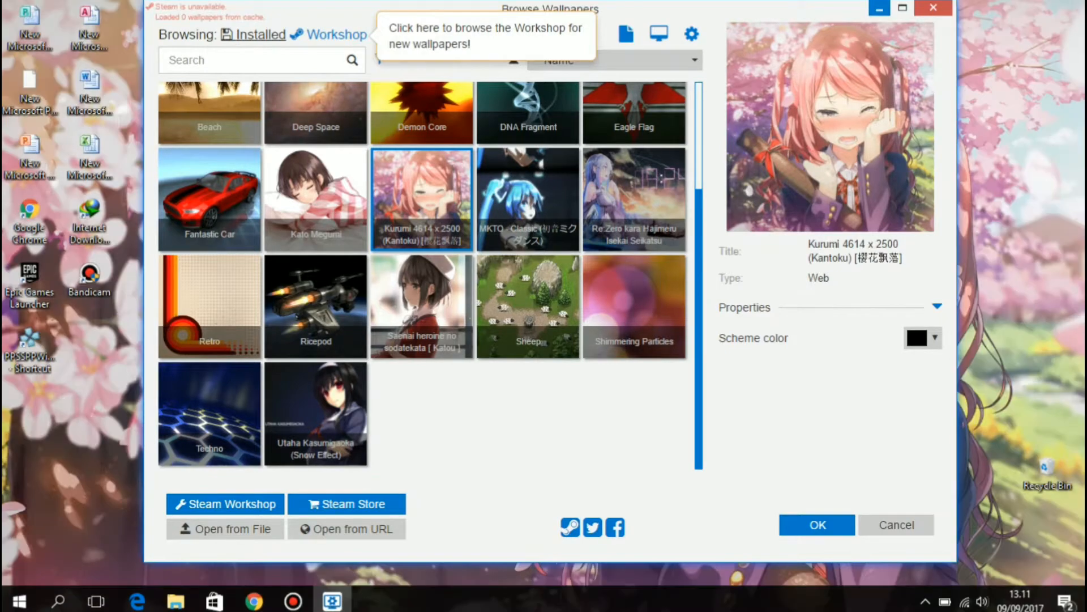
pyautogui.click(817, 525)
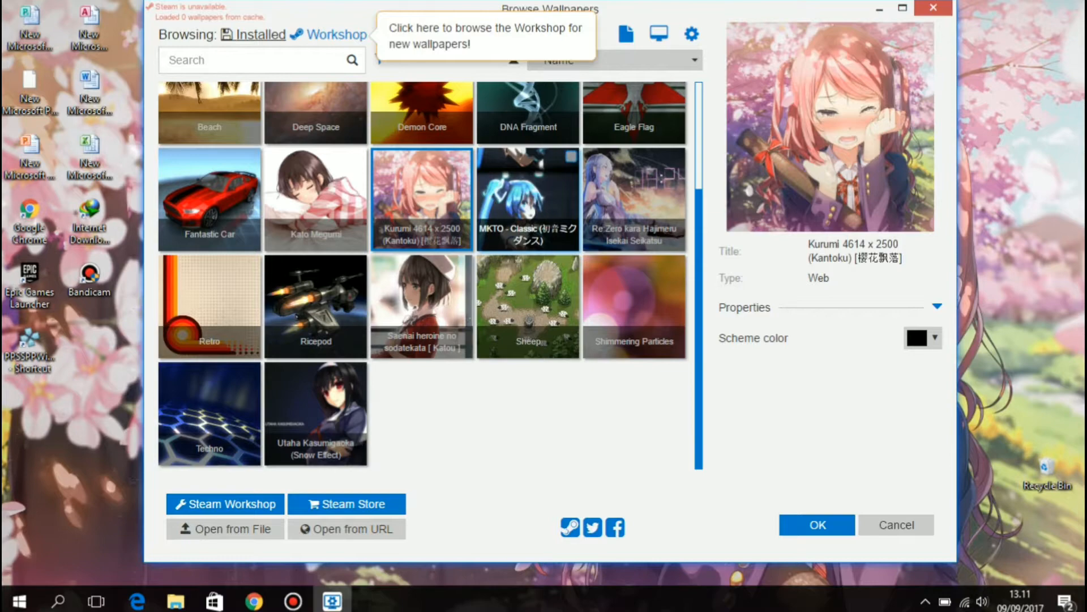
pyautogui.click(818, 525)
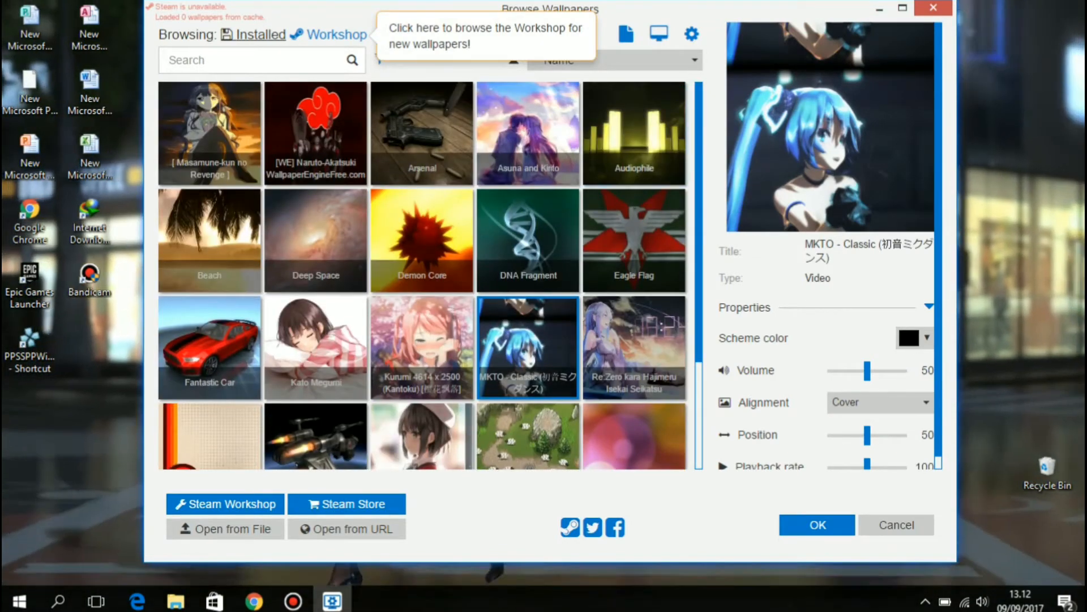
# Apply Masamune-kun no Revenge as the desktop wallpaper with OK and refresh the desktop
pyautogui.click(208, 131)
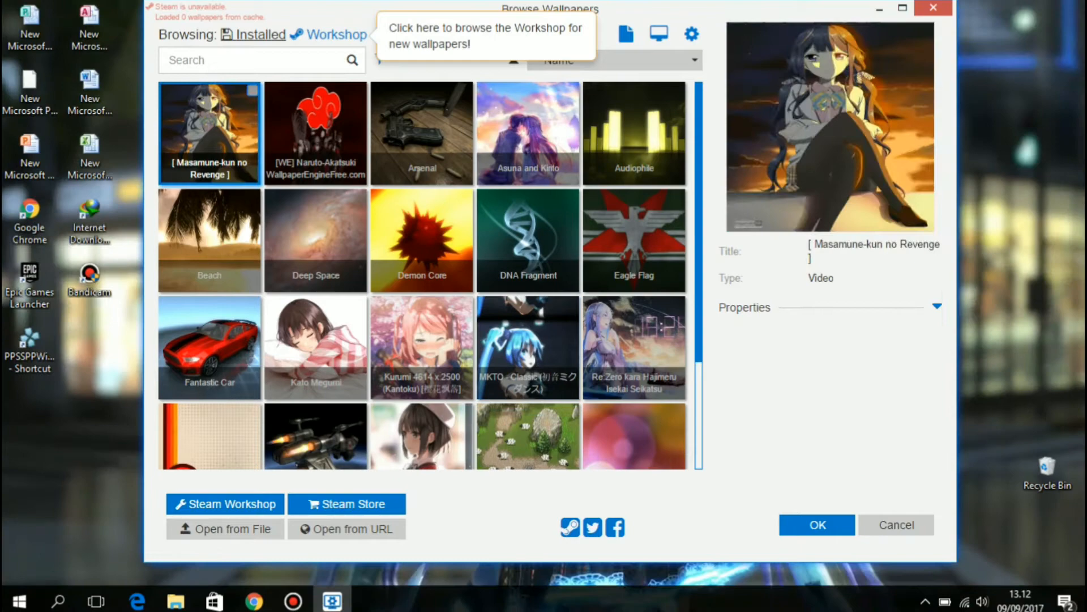
pyautogui.click(937, 307)
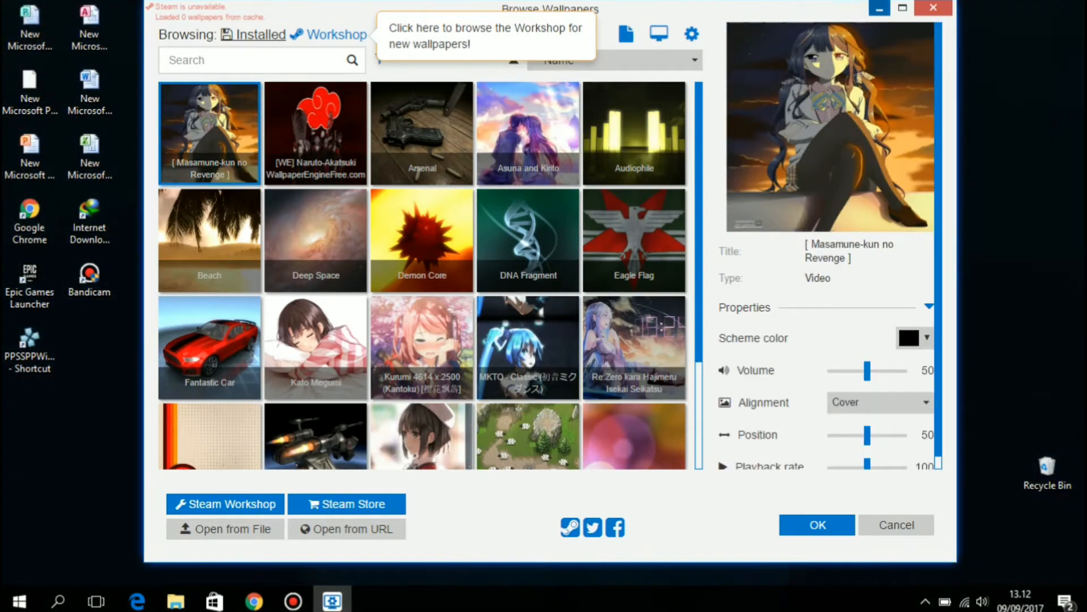
pyautogui.click(817, 524)
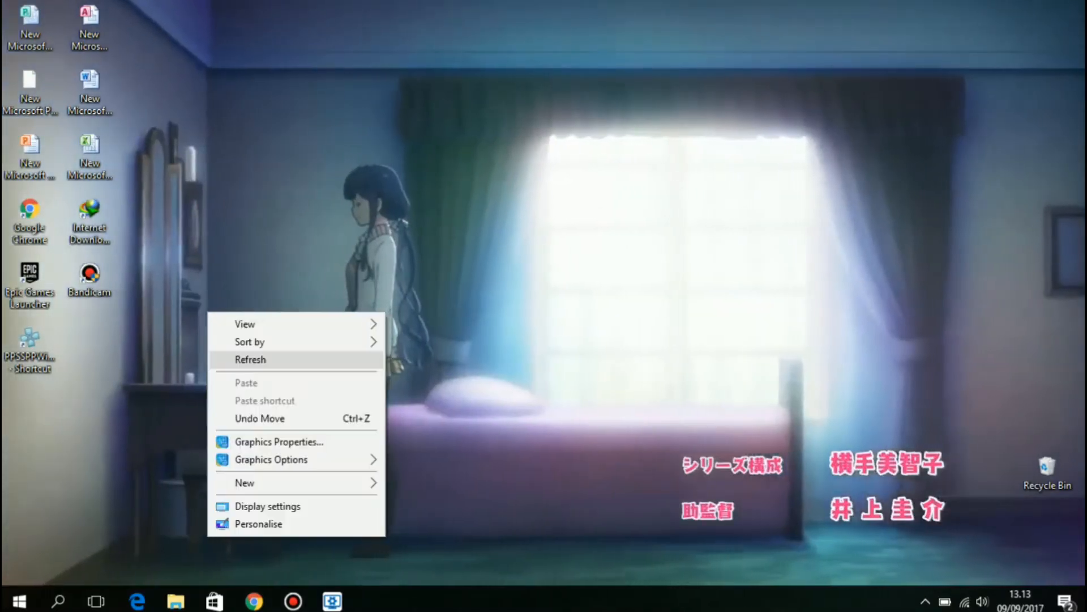
pyautogui.click(250, 360)
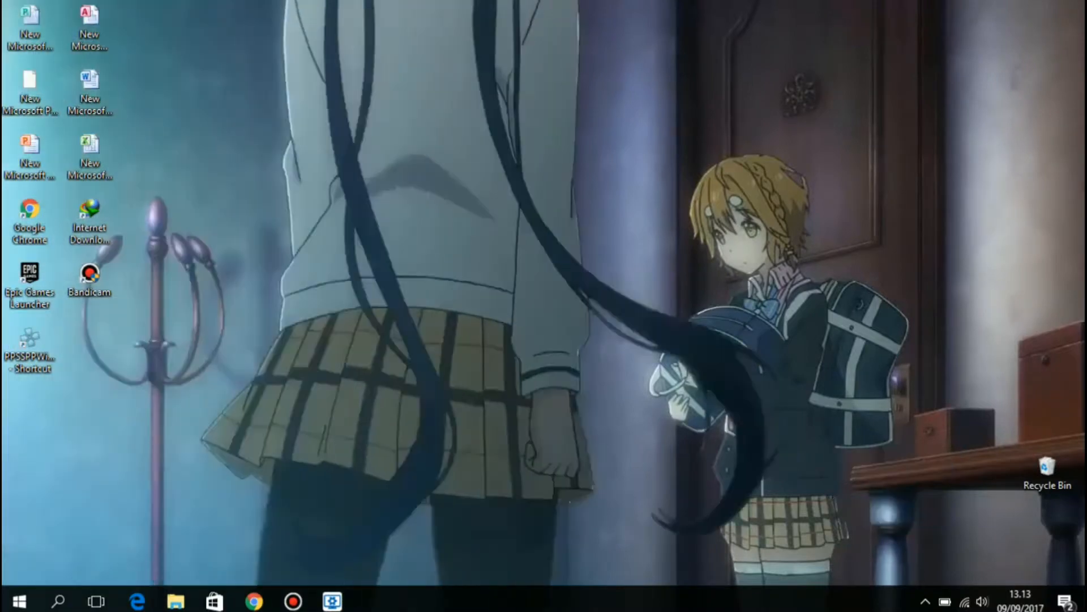